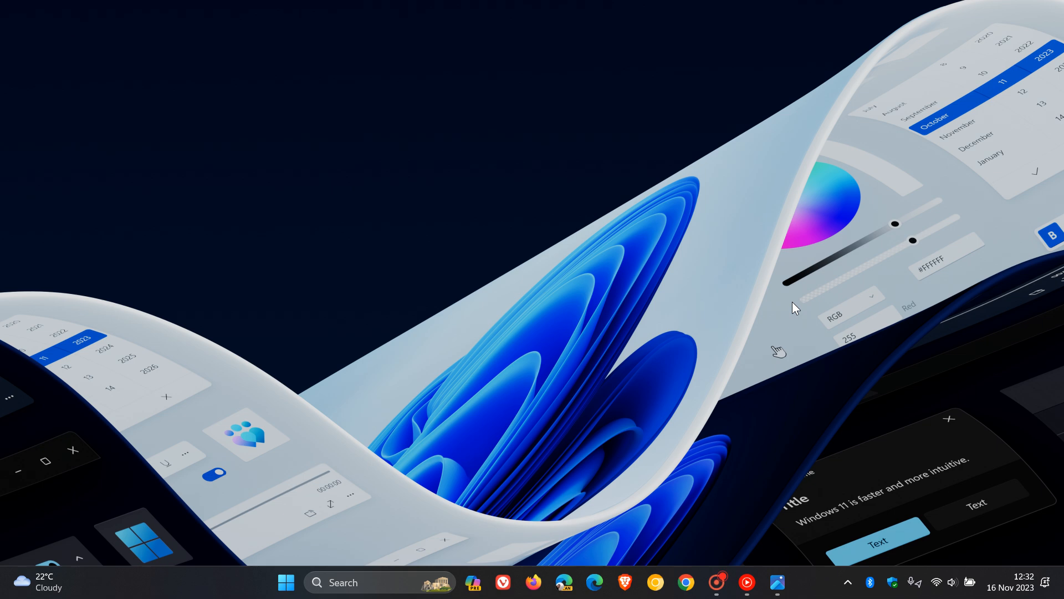
mouse_move(718, 290)
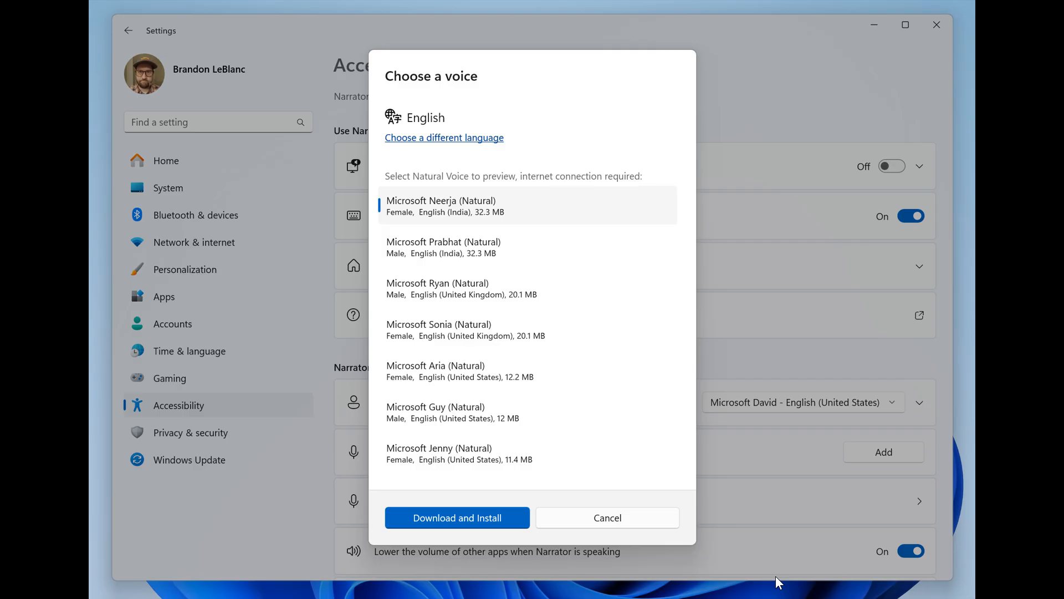
mouse_move(803, 240)
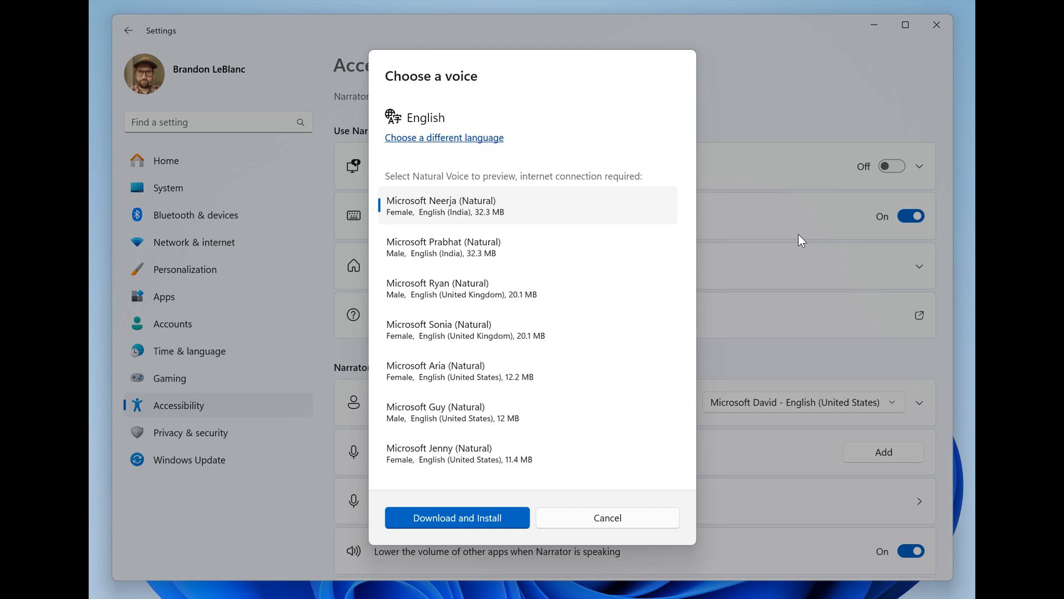
mouse_move(746, 266)
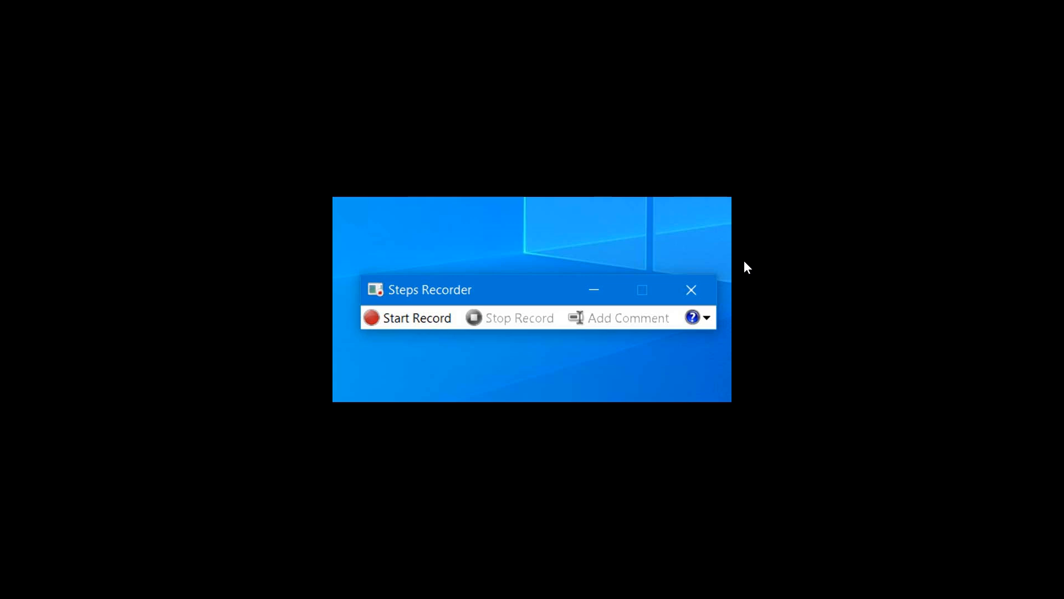
mouse_move(781, 326)
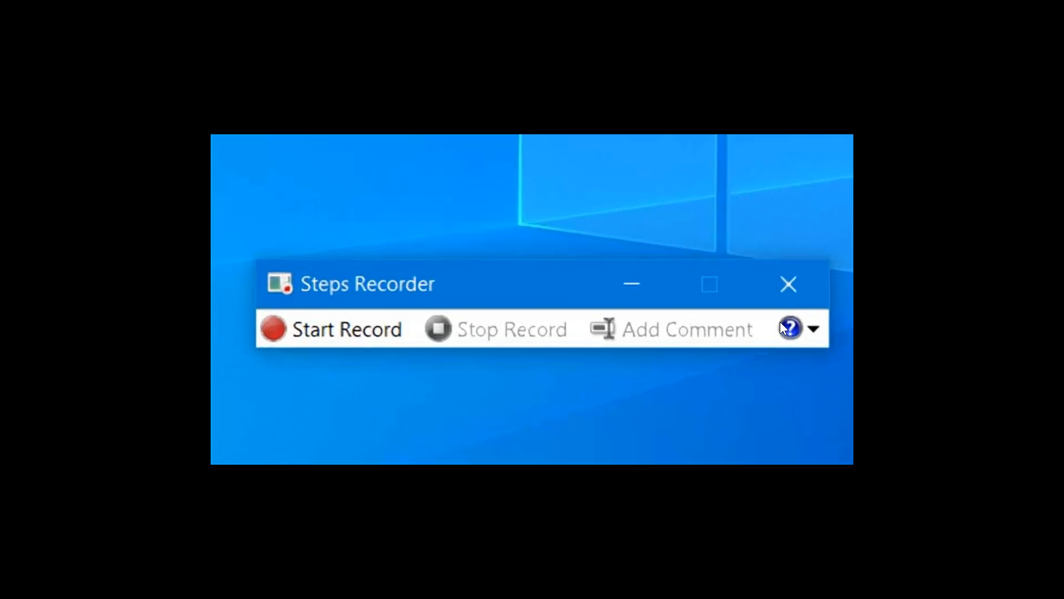
mouse_move(766, 416)
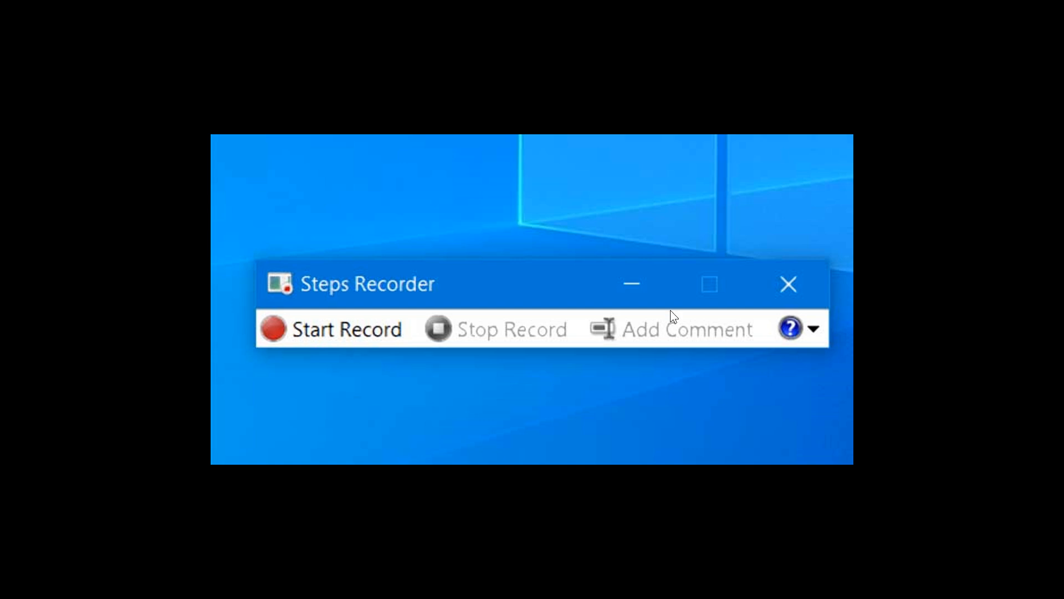
mouse_move(676, 385)
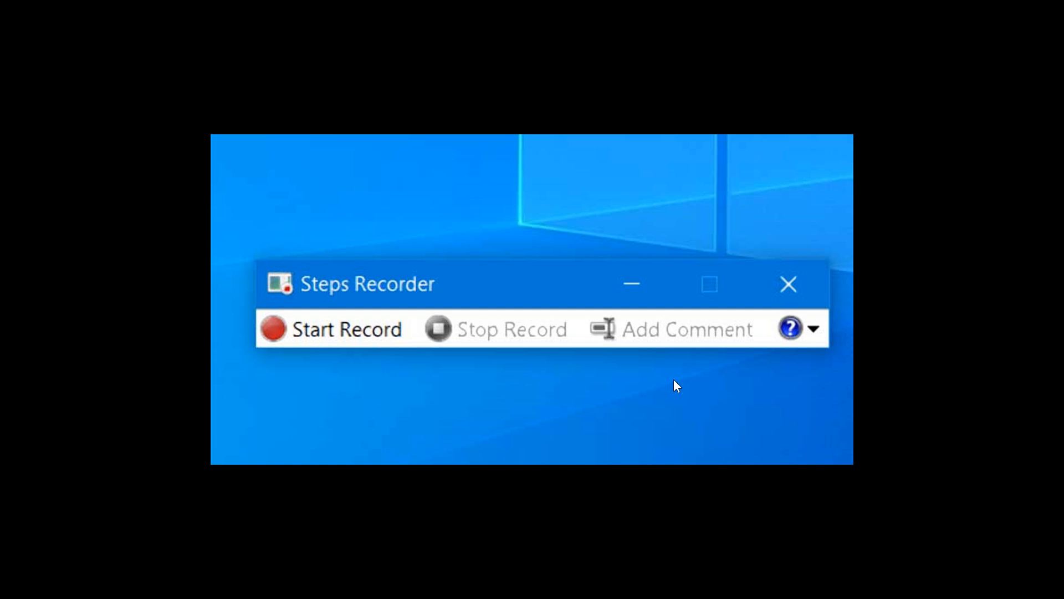
mouse_move(681, 392)
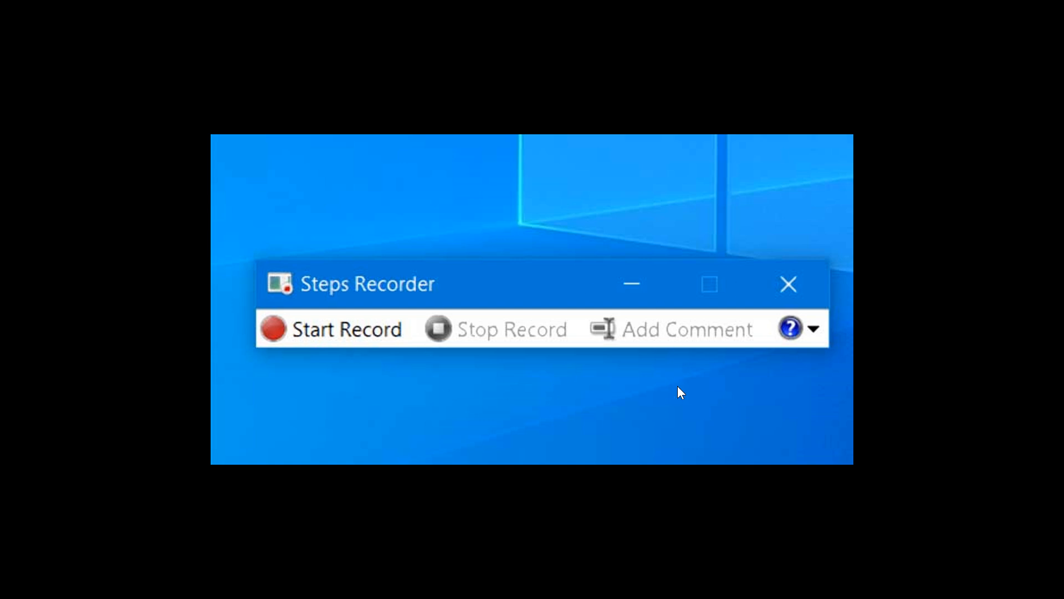
mouse_move(690, 379)
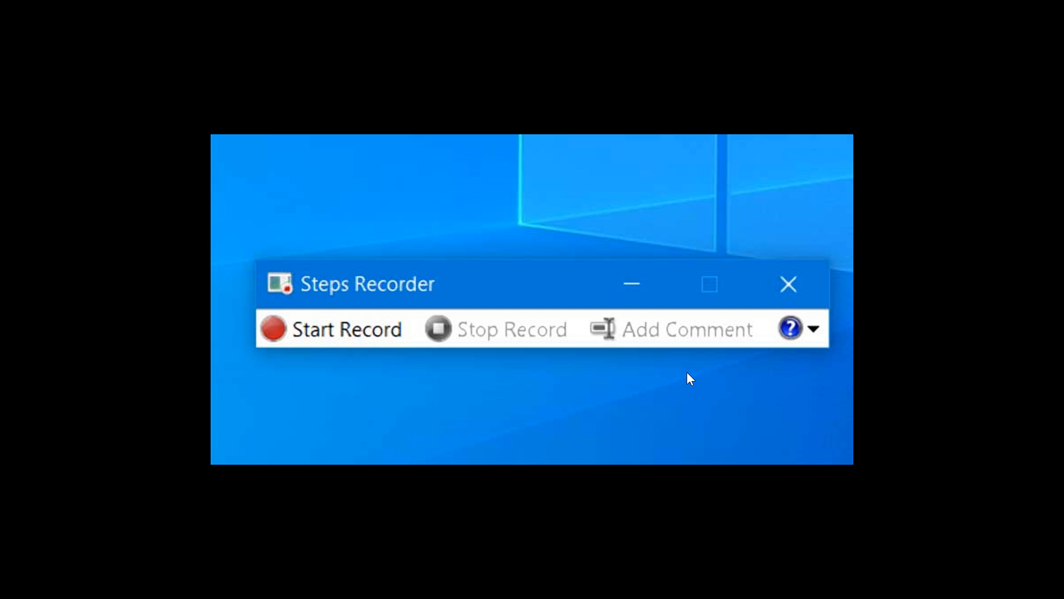
mouse_move(815, 201)
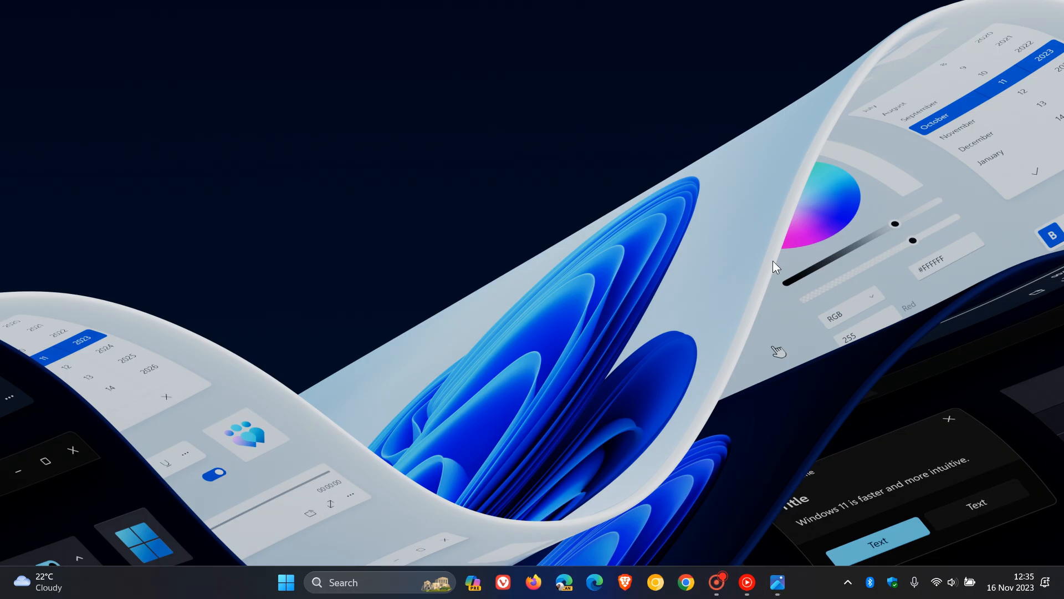
mouse_move(855, 249)
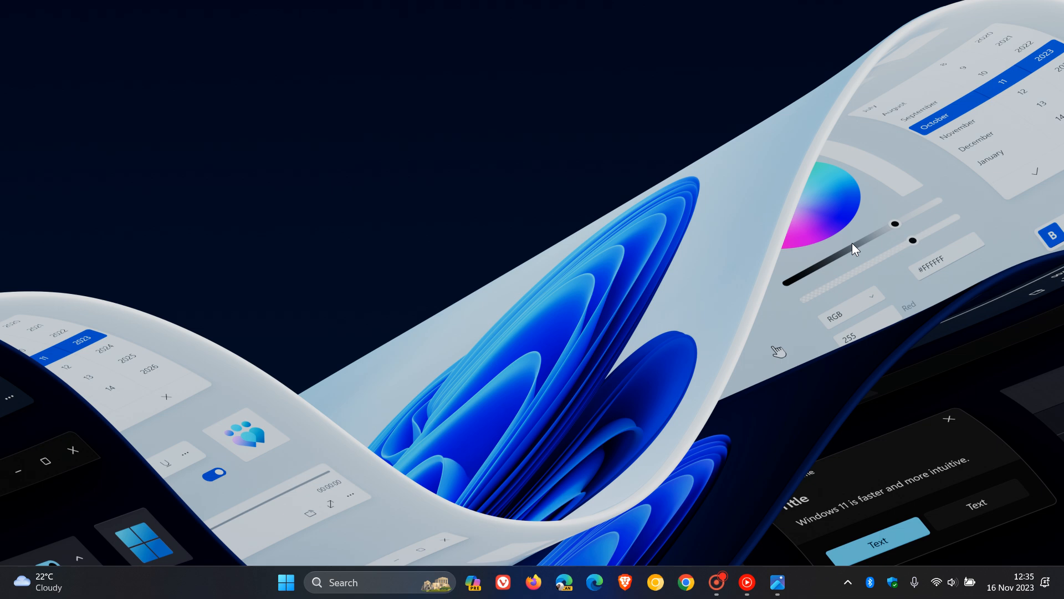
- Bring up the Start menu showing the pinned apps
click(285, 582)
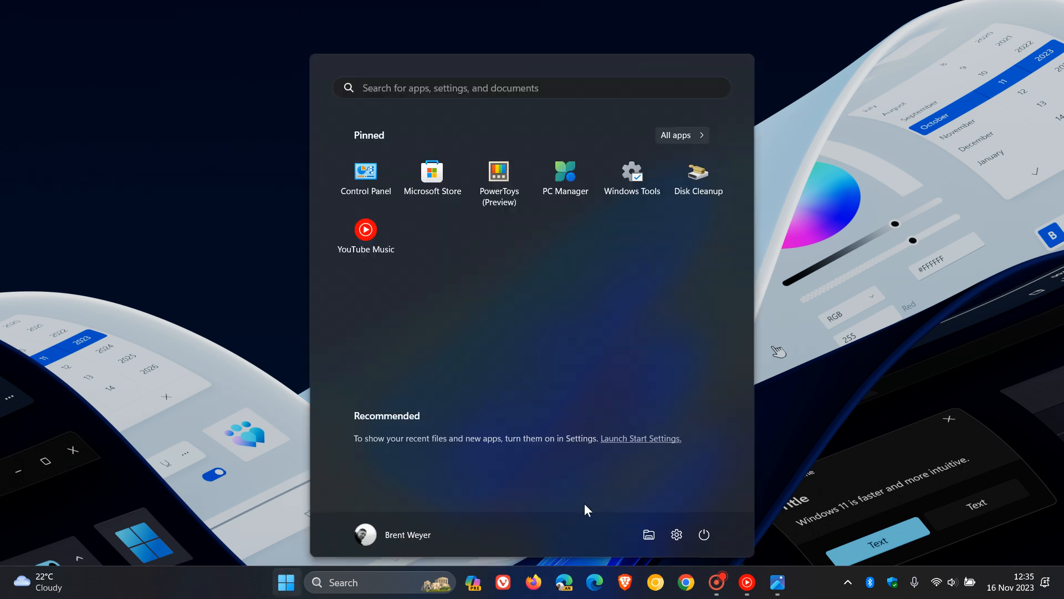
- In Settings > System > Nearby sharing, set Nearby sharing to Off
click(677, 535)
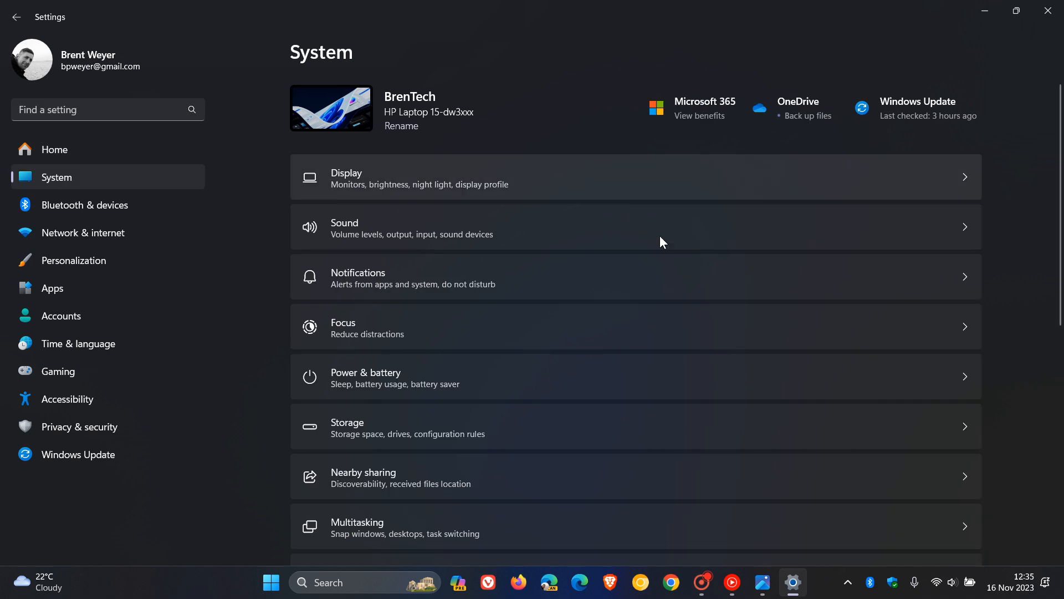
scroll(down, 3)
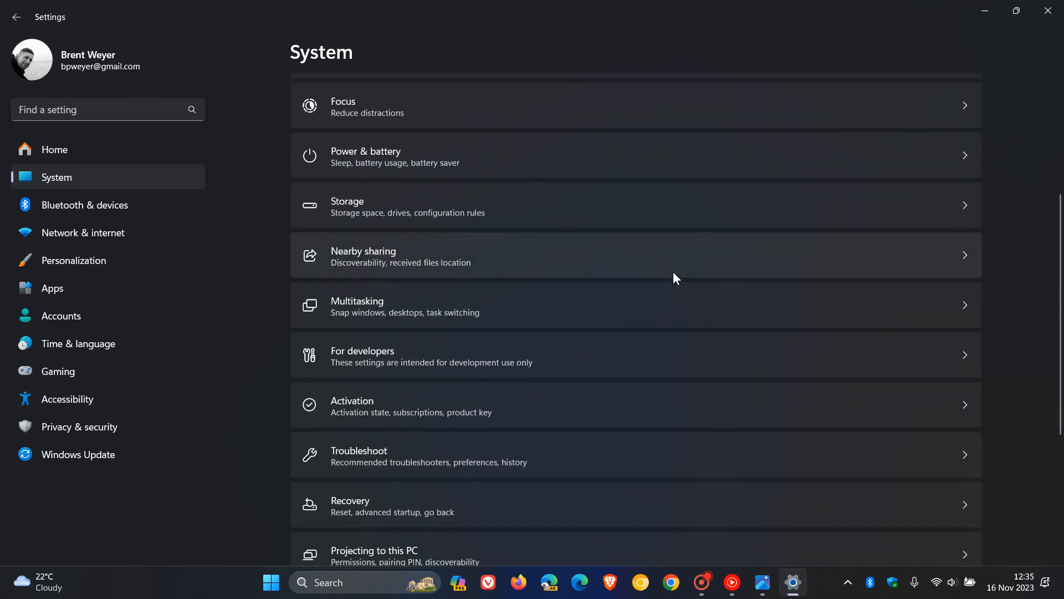
mouse_move(676, 268)
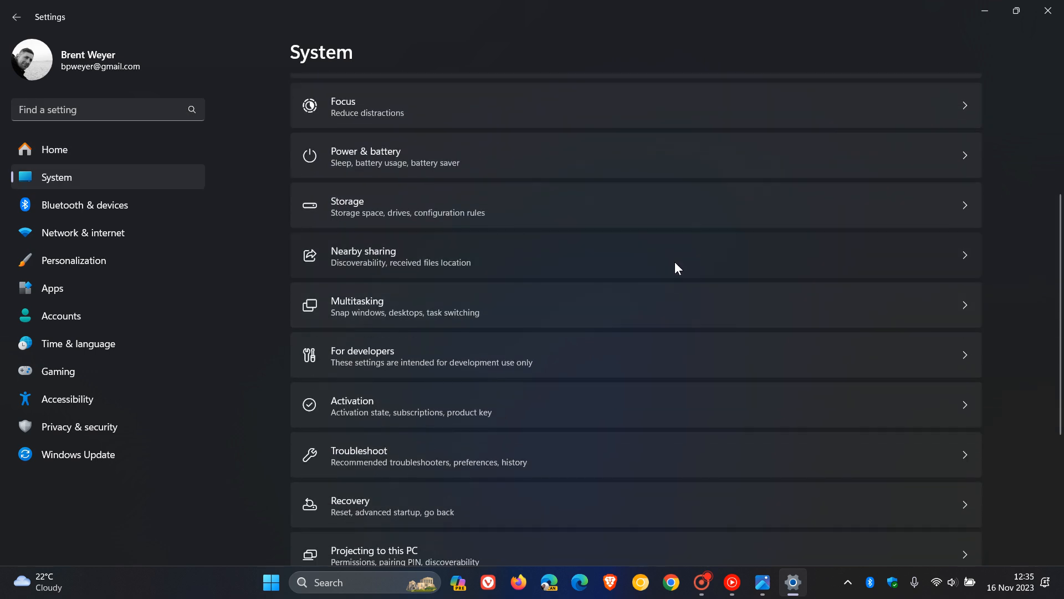
click(364, 257)
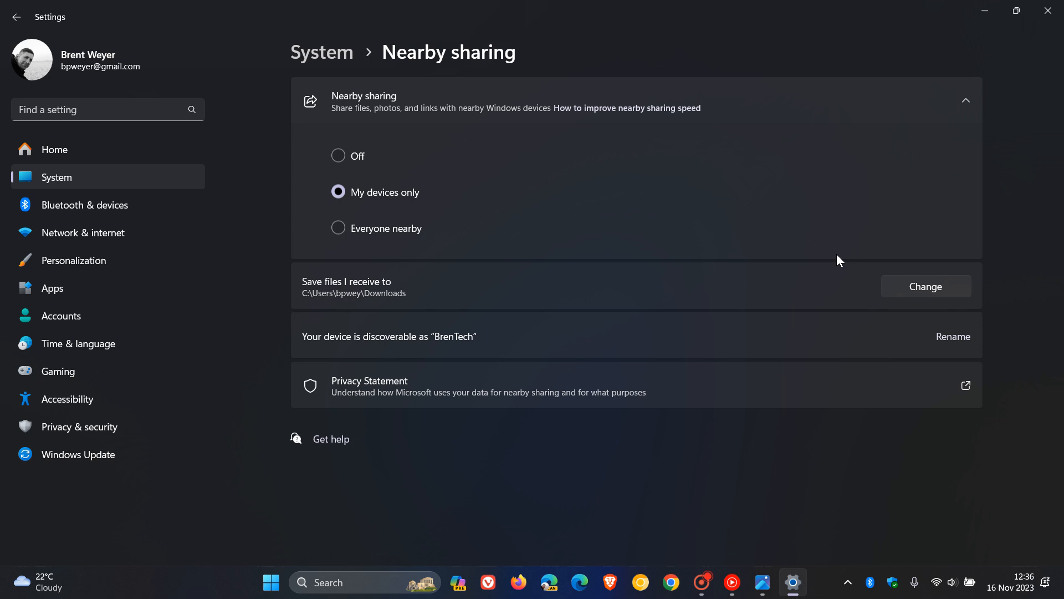
click(338, 155)
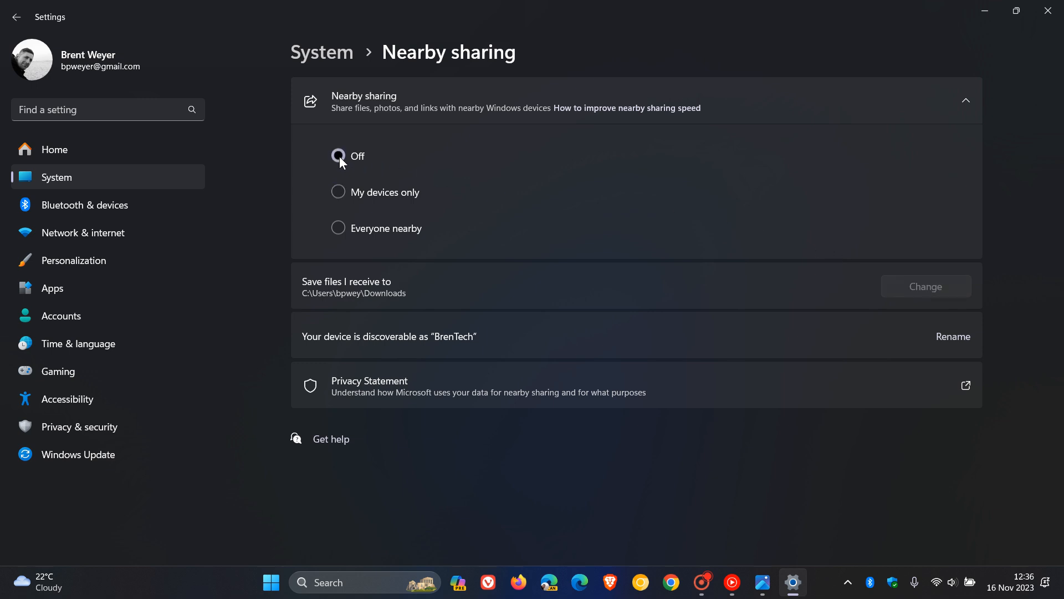
click(338, 155)
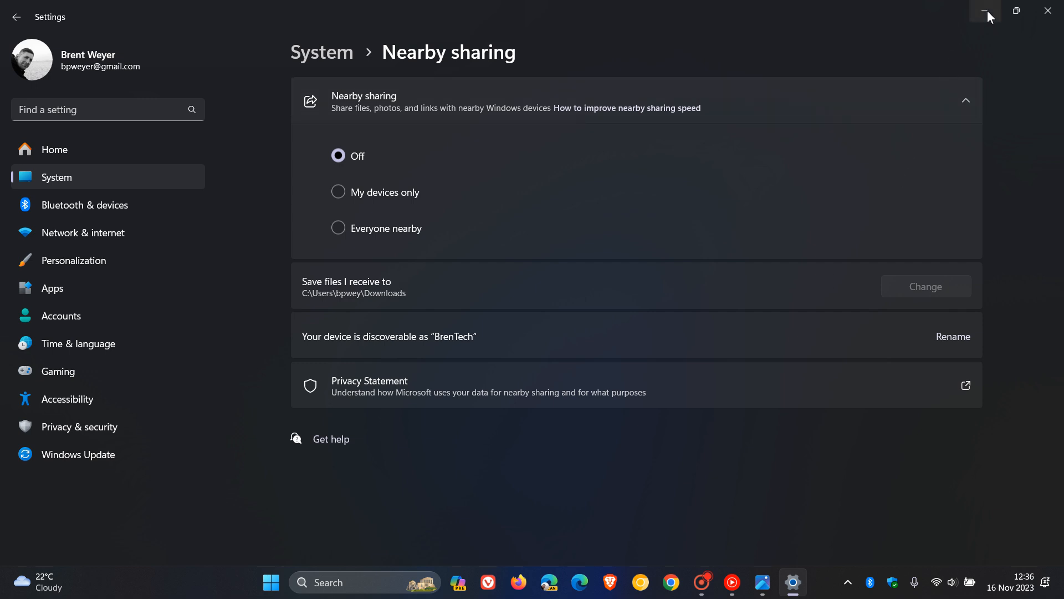
- Minimize the Settings window to show the desktop
click(988, 11)
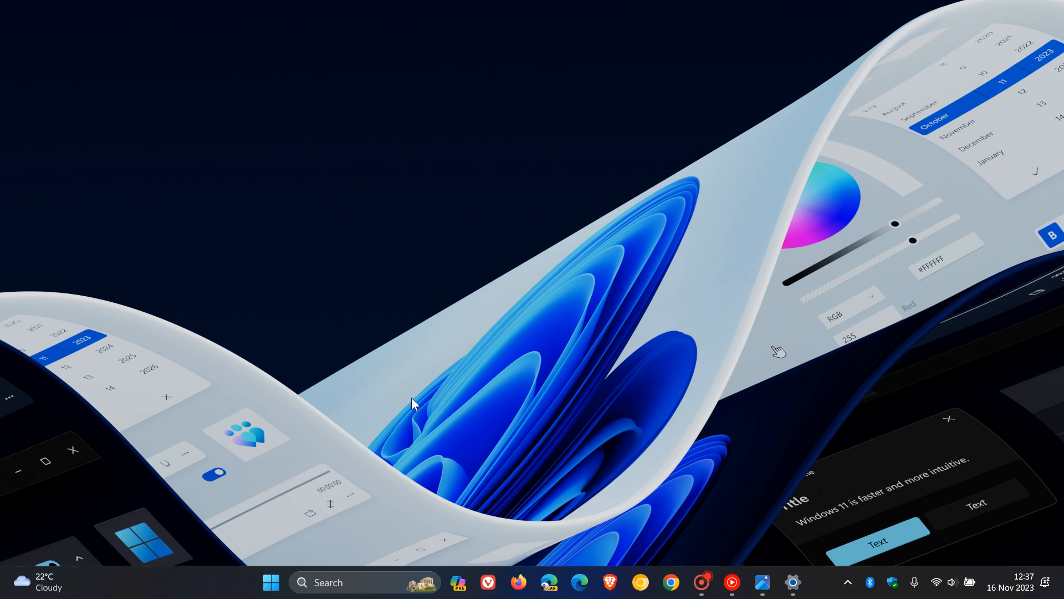
- Launch File Explorer at This PC, close the duplicate This PC tab, then minimize it
click(270, 582)
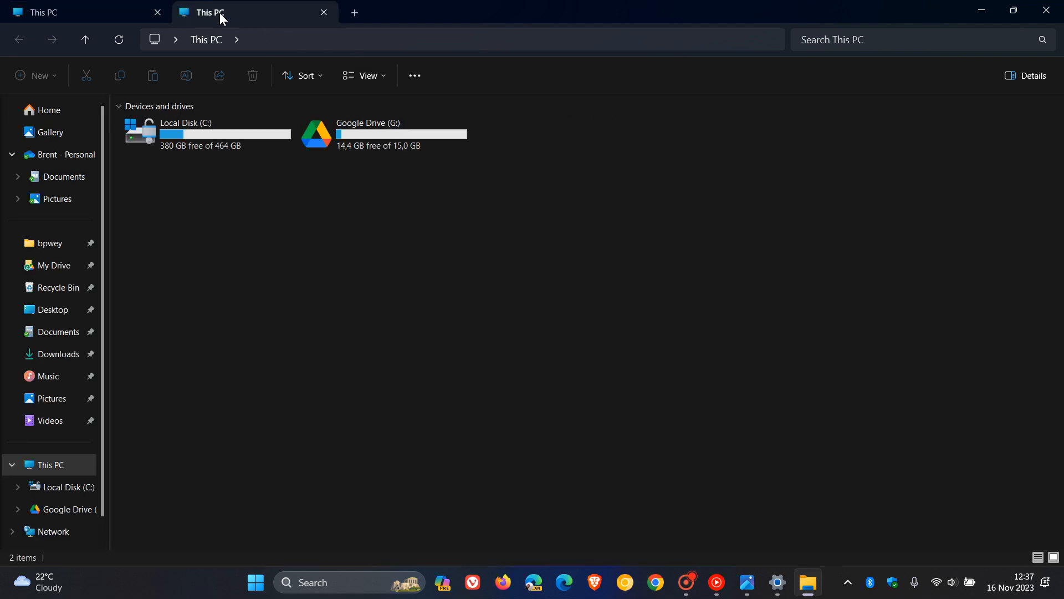
click(354, 12)
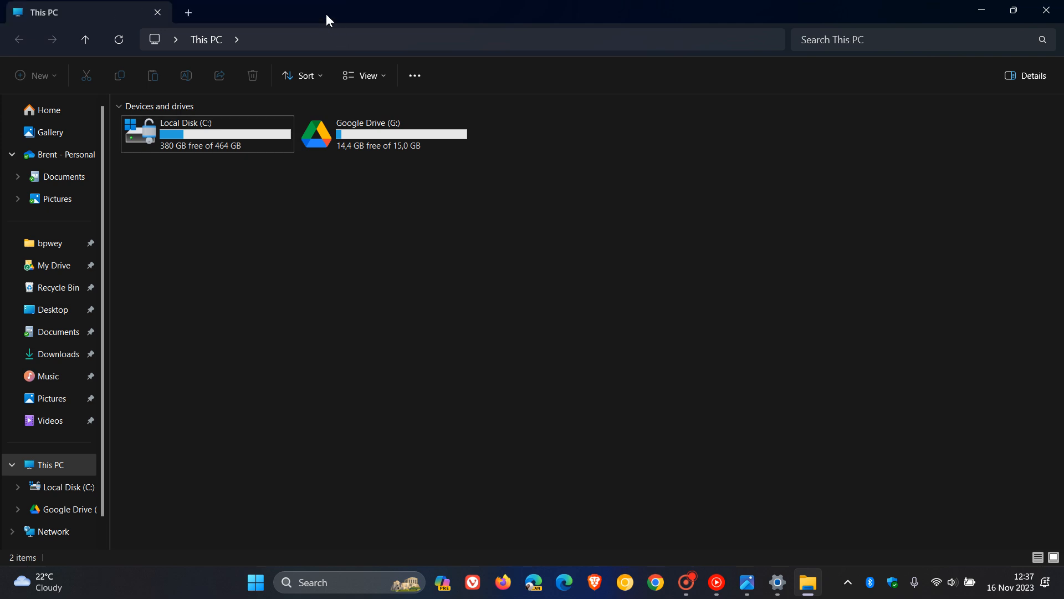
mouse_move(821, 316)
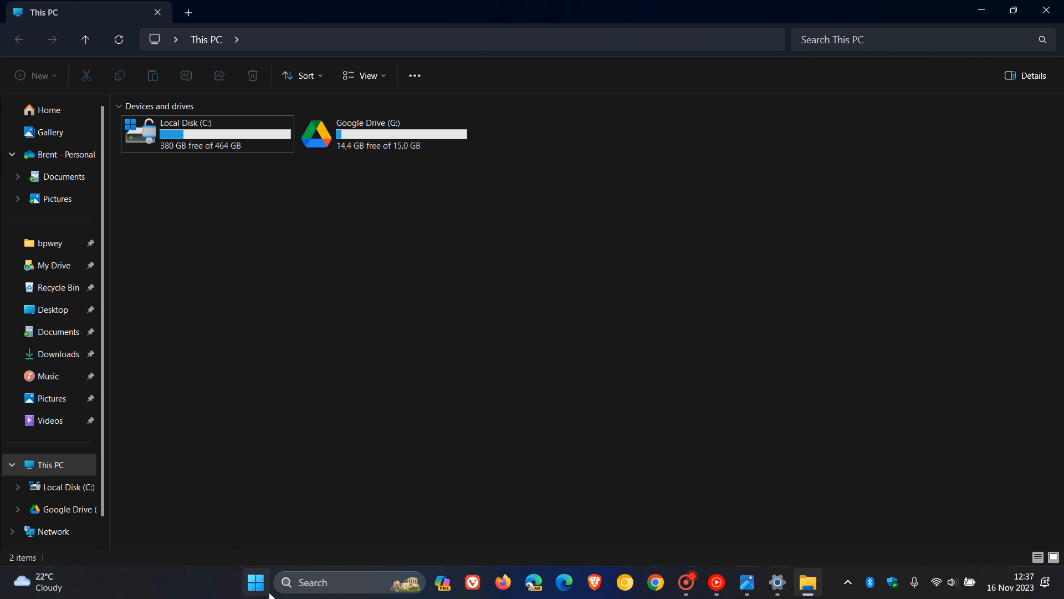
click(256, 585)
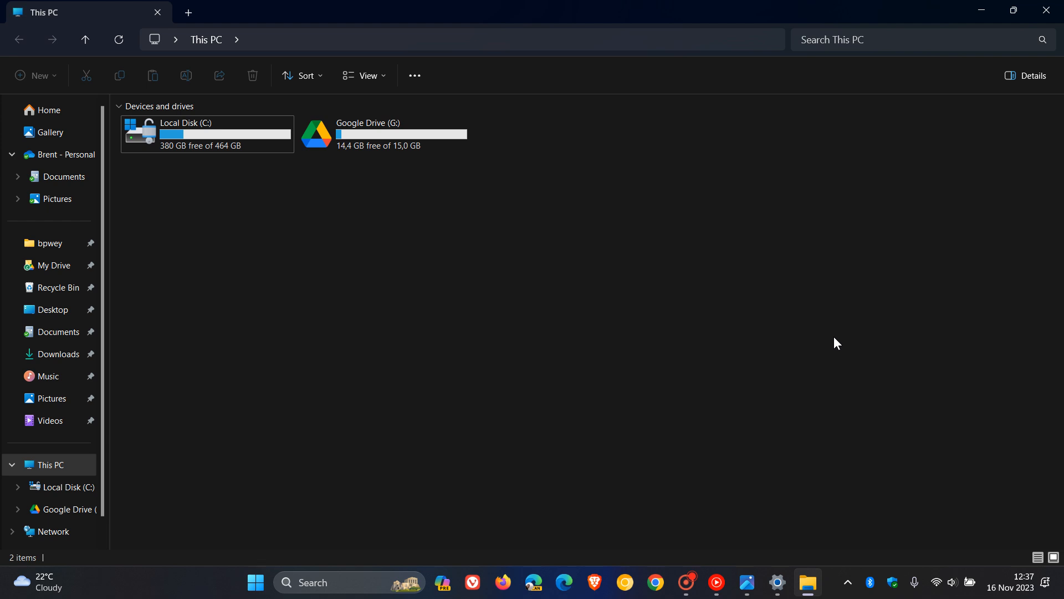
mouse_move(831, 345)
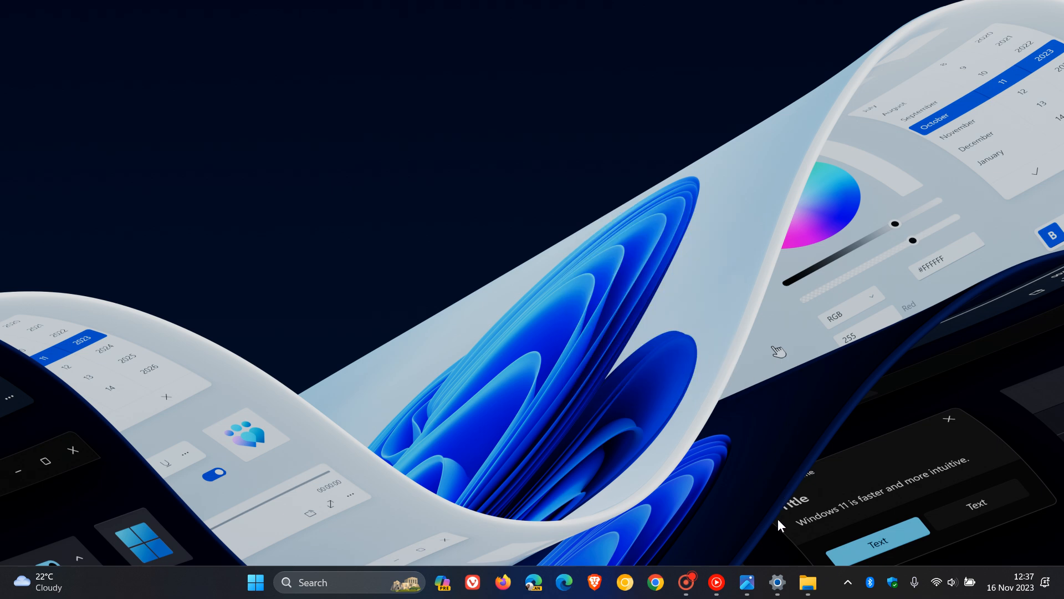
- Restore the File Explorer window from the taskbar and close it entirely
click(807, 582)
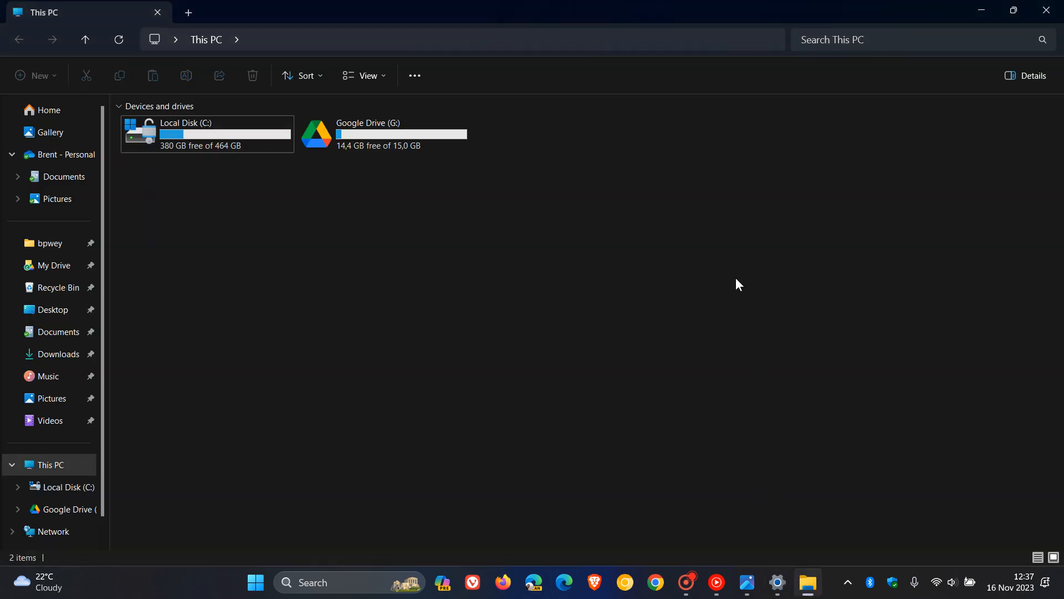
mouse_move(653, 316)
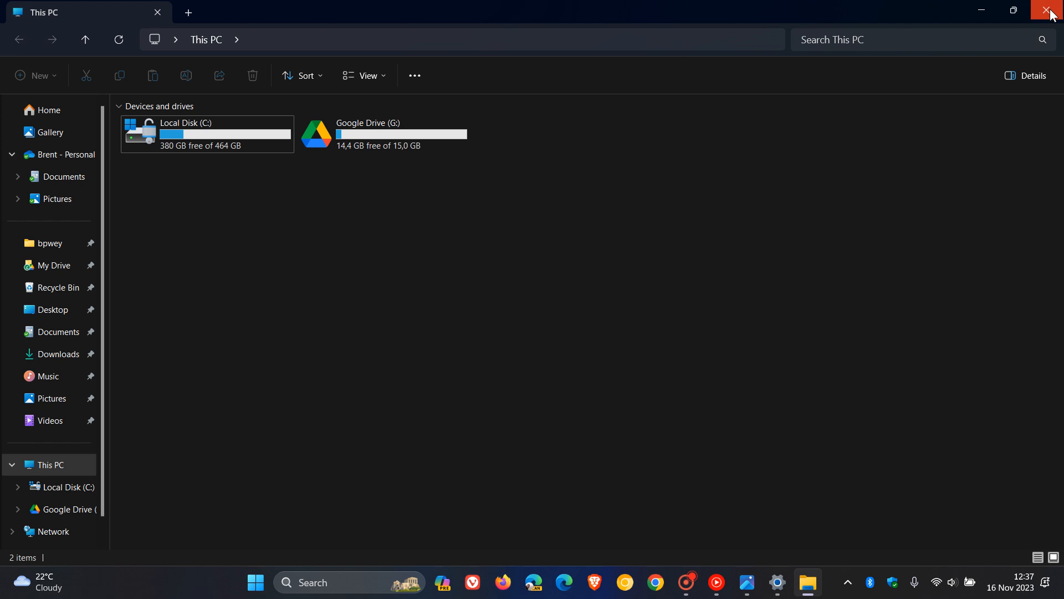
click(1050, 12)
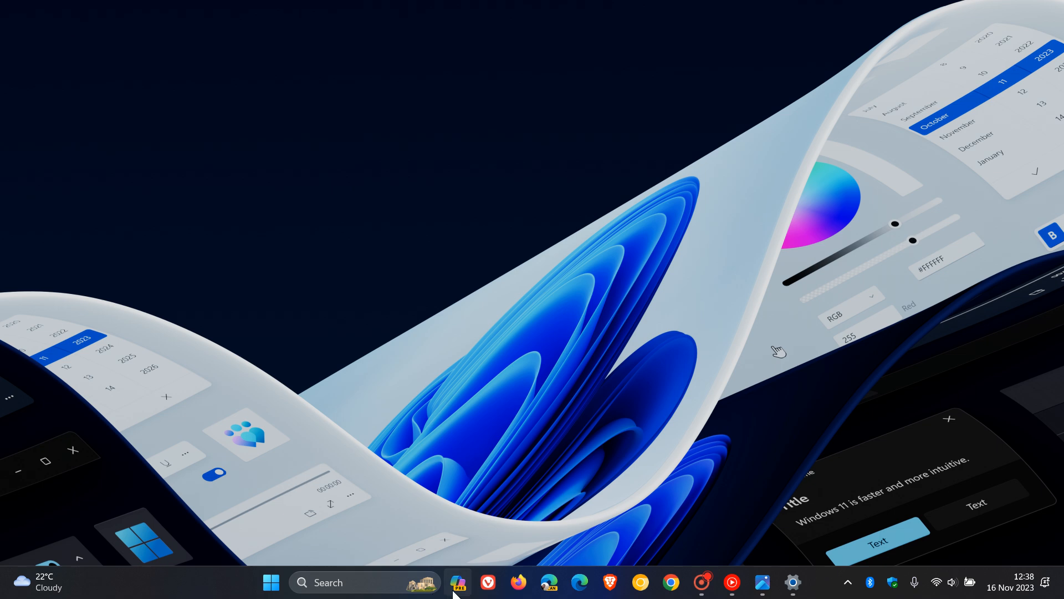
- Launch the Copilot preview panel from the taskbar
click(458, 582)
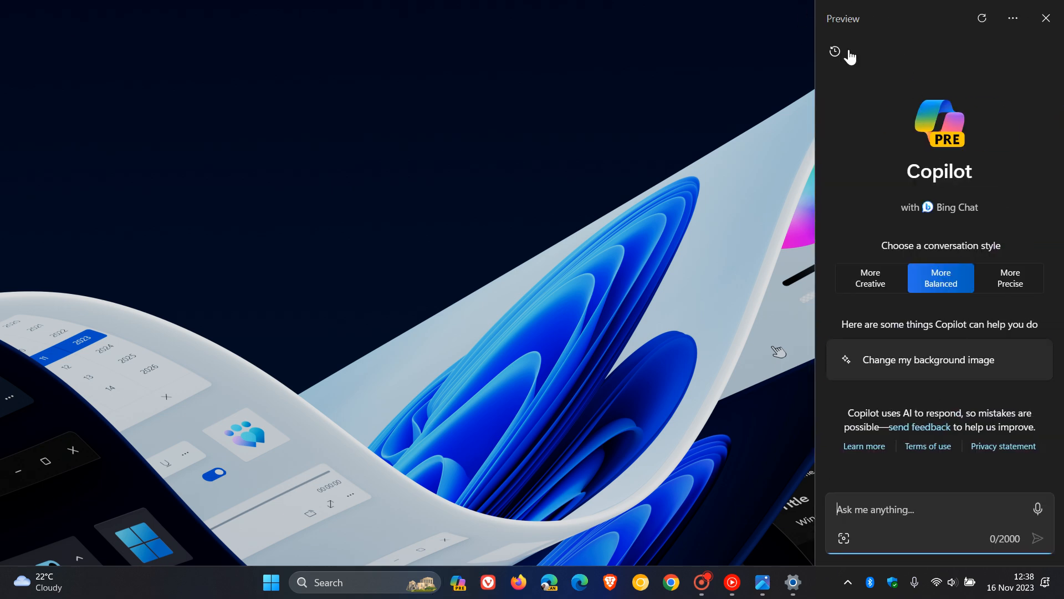
mouse_move(1003, 202)
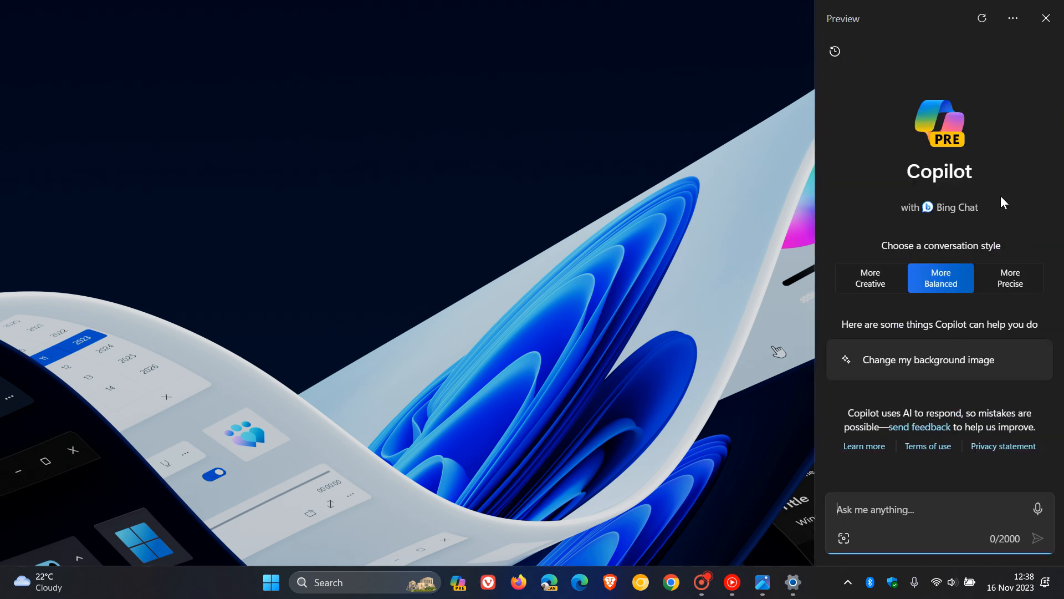